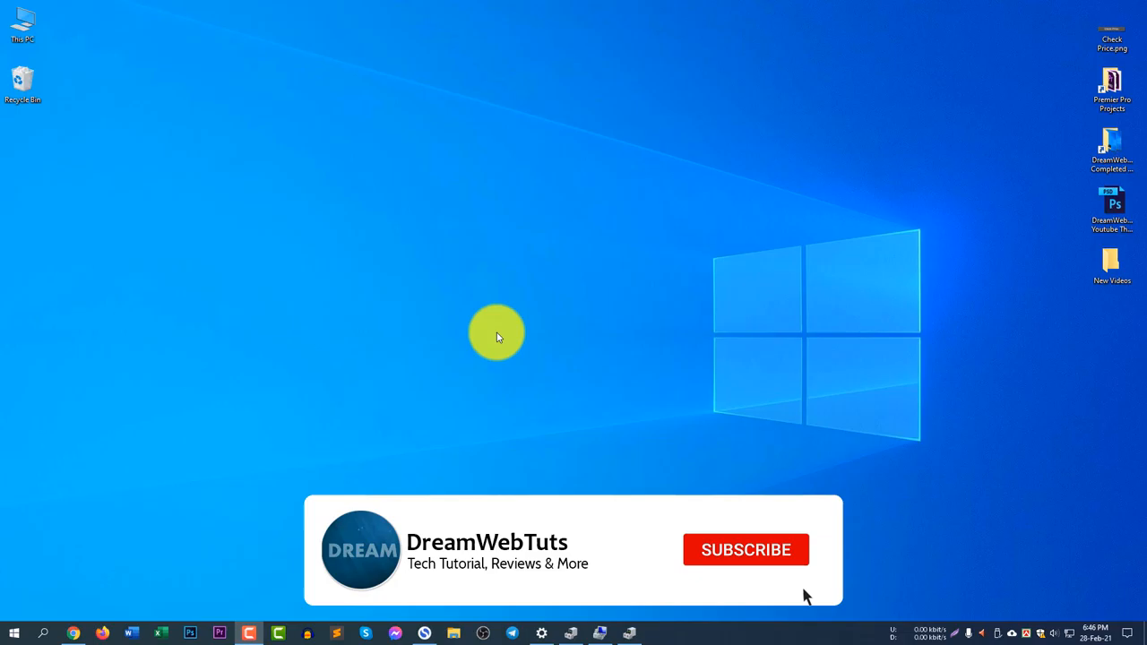
Step: Reach Computer Management from This PC's context menu, then close it again
right_click(22, 18)
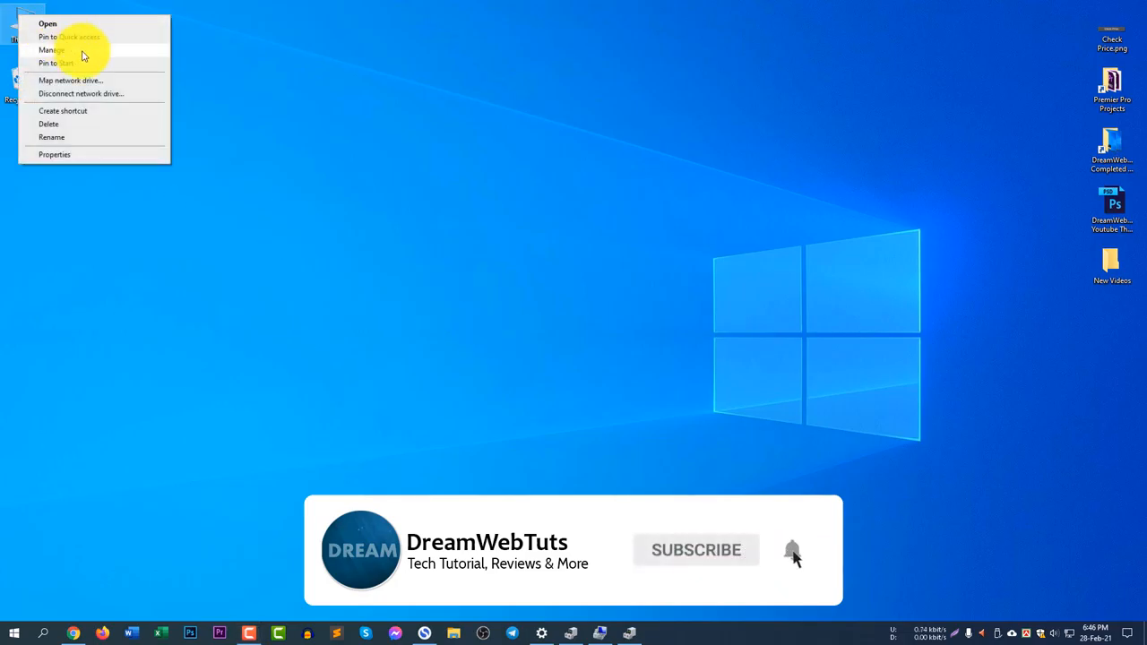
click(50, 50)
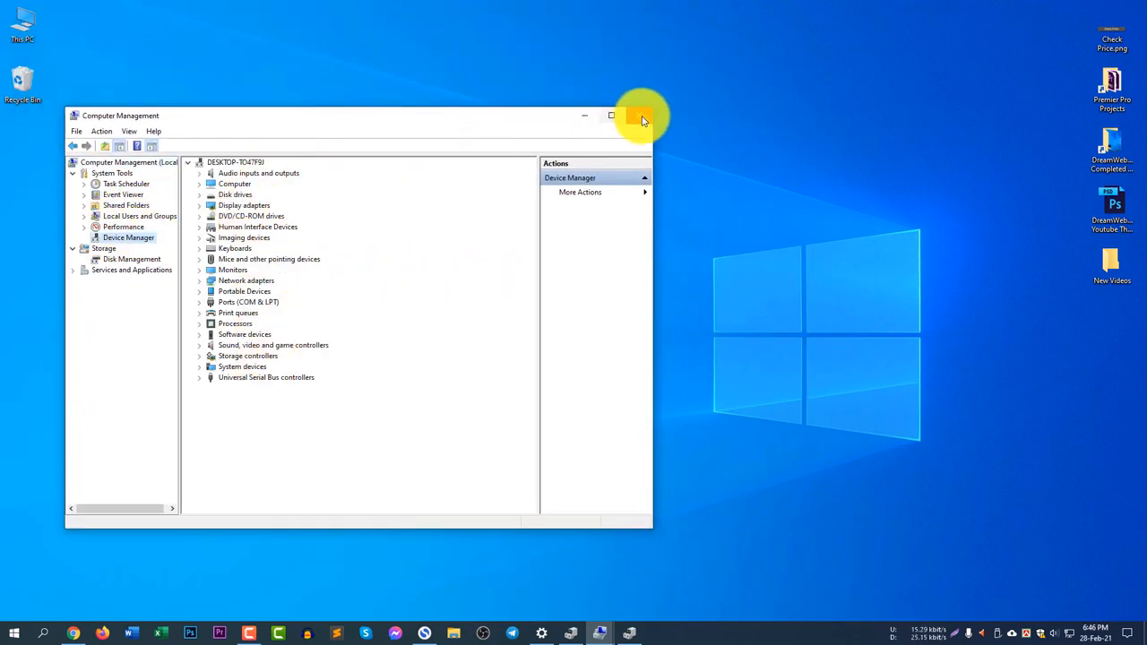
click(639, 115)
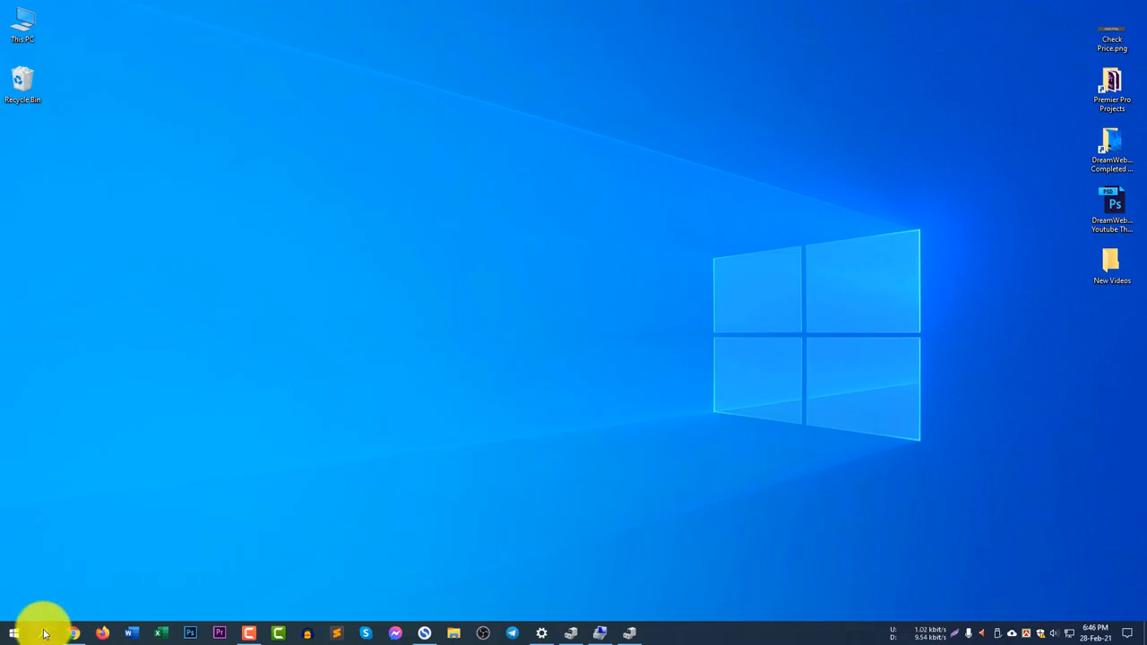
Step: Search Windows for 'device manager' to launch Device Manager
click(14, 635)
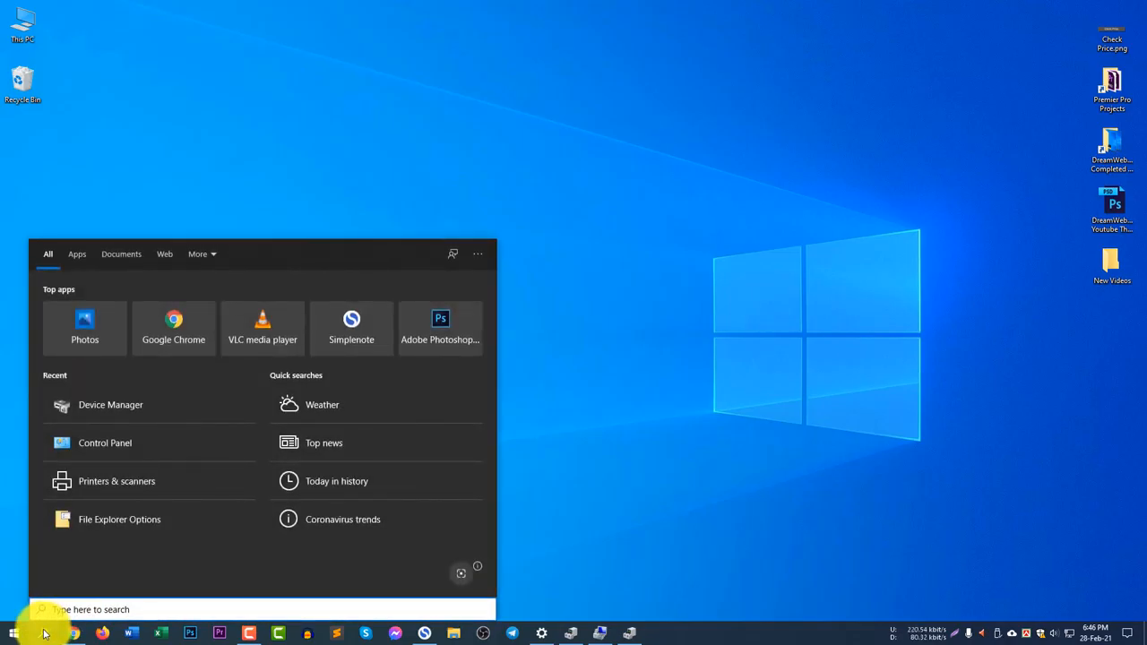
text(device manag)
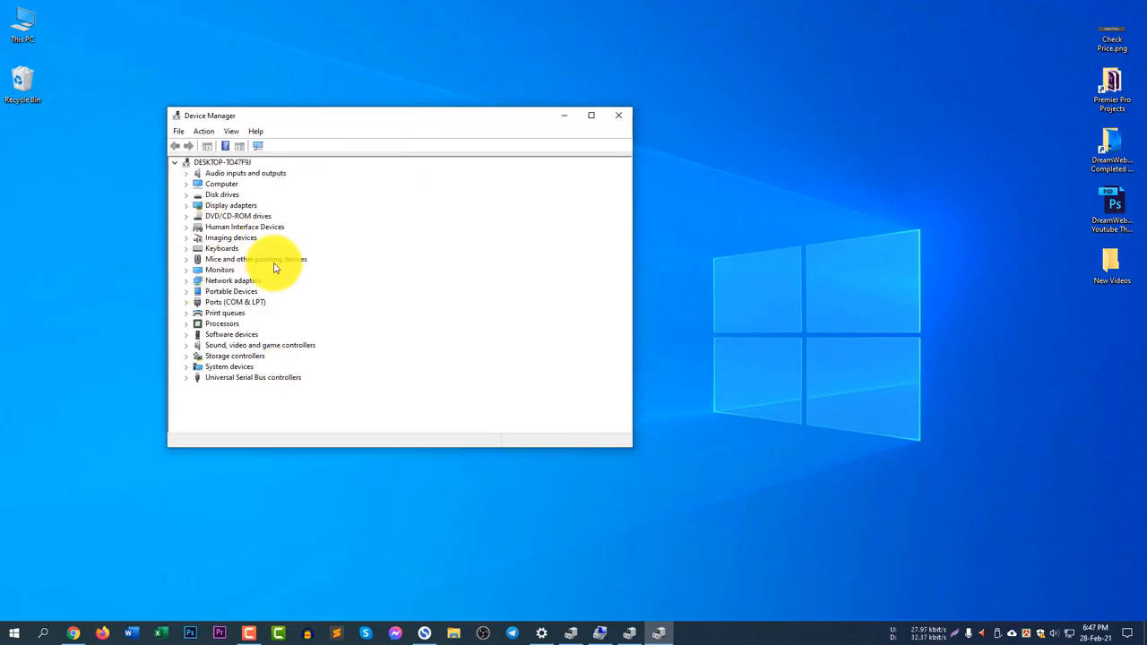
click(186, 172)
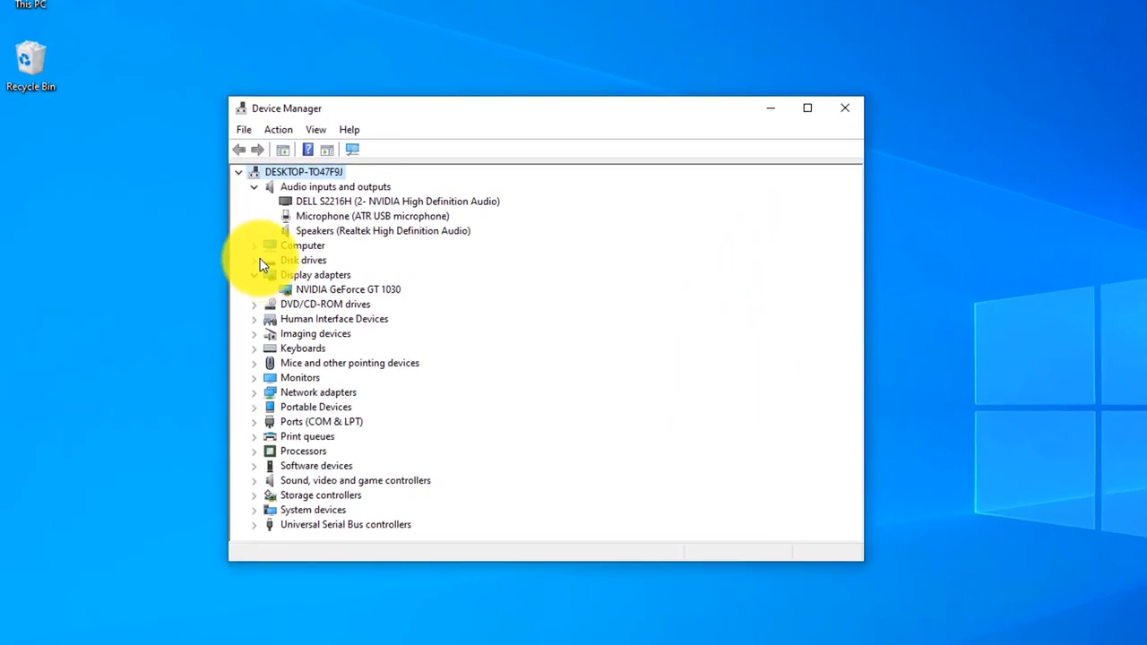
click(254, 260)
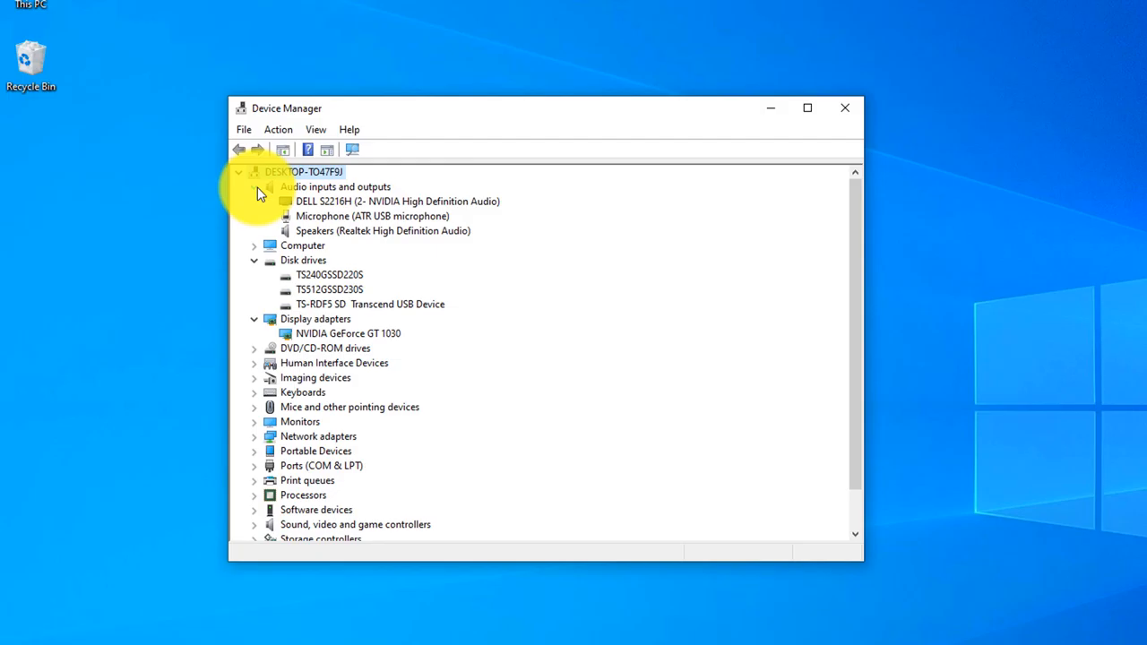
click(256, 187)
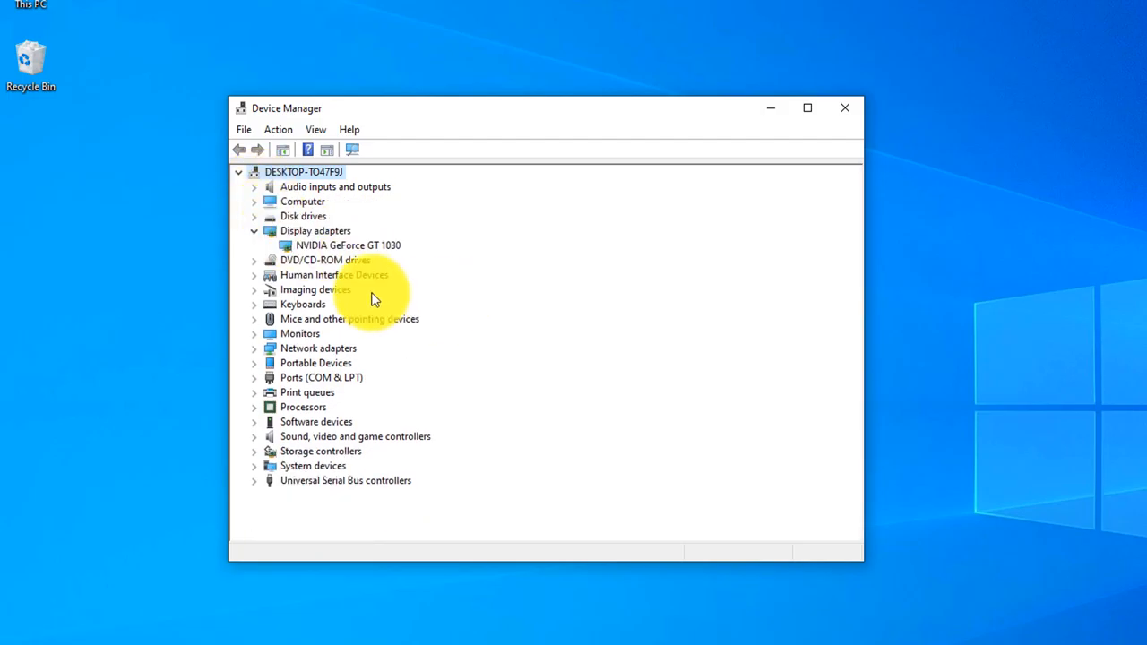
click(255, 230)
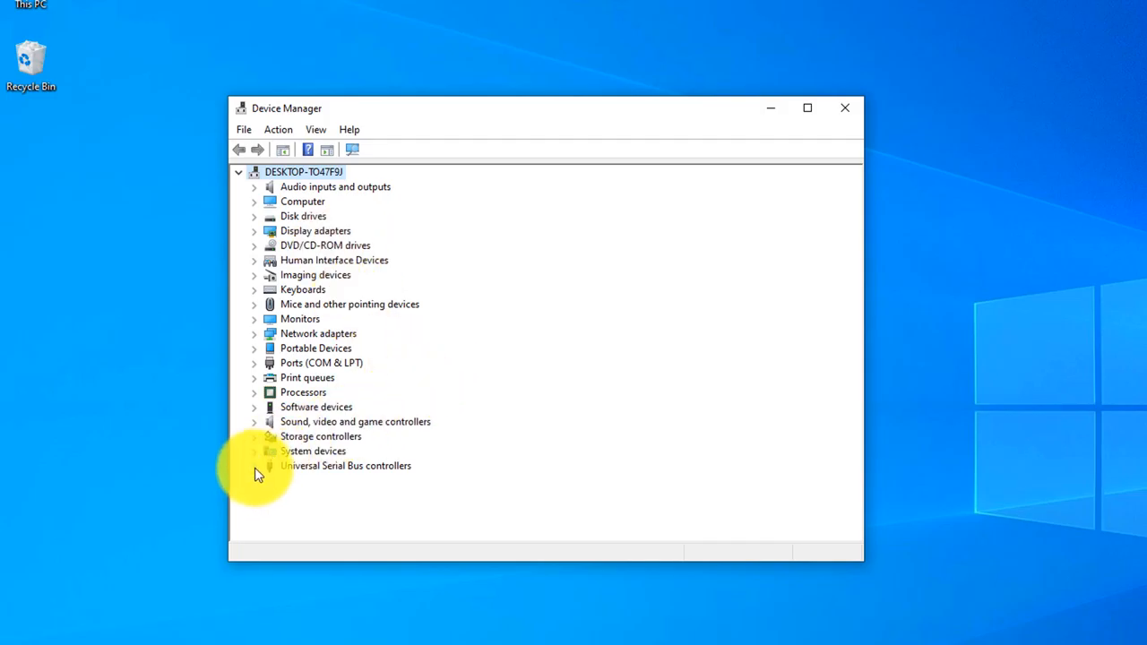
mouse_move(331, 272)
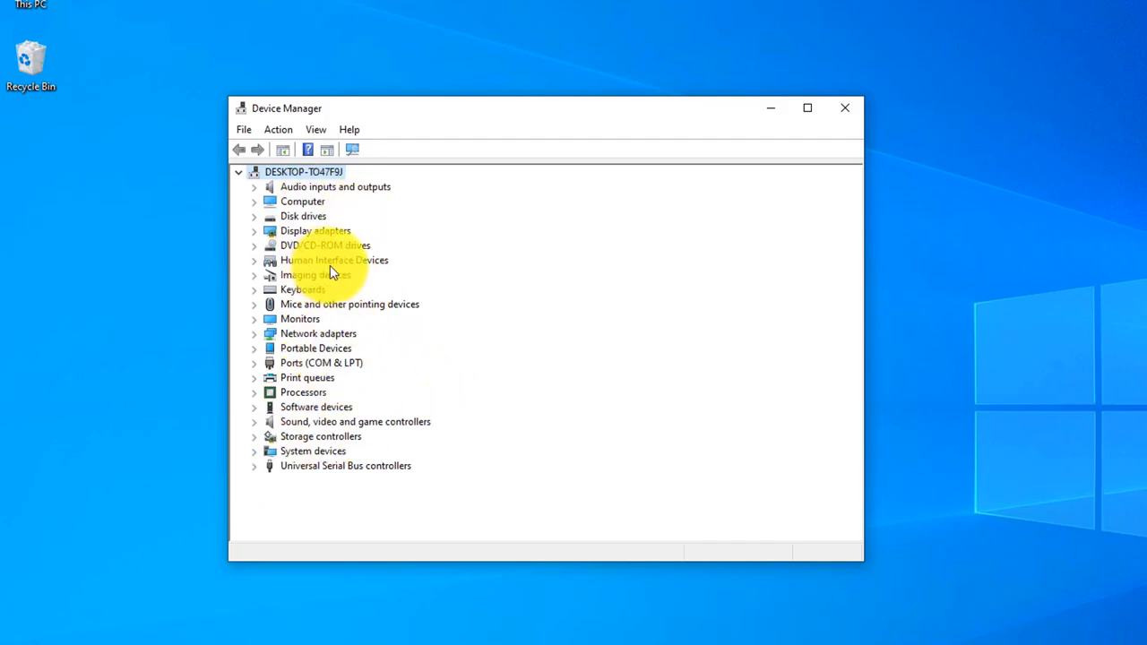
mouse_move(260, 362)
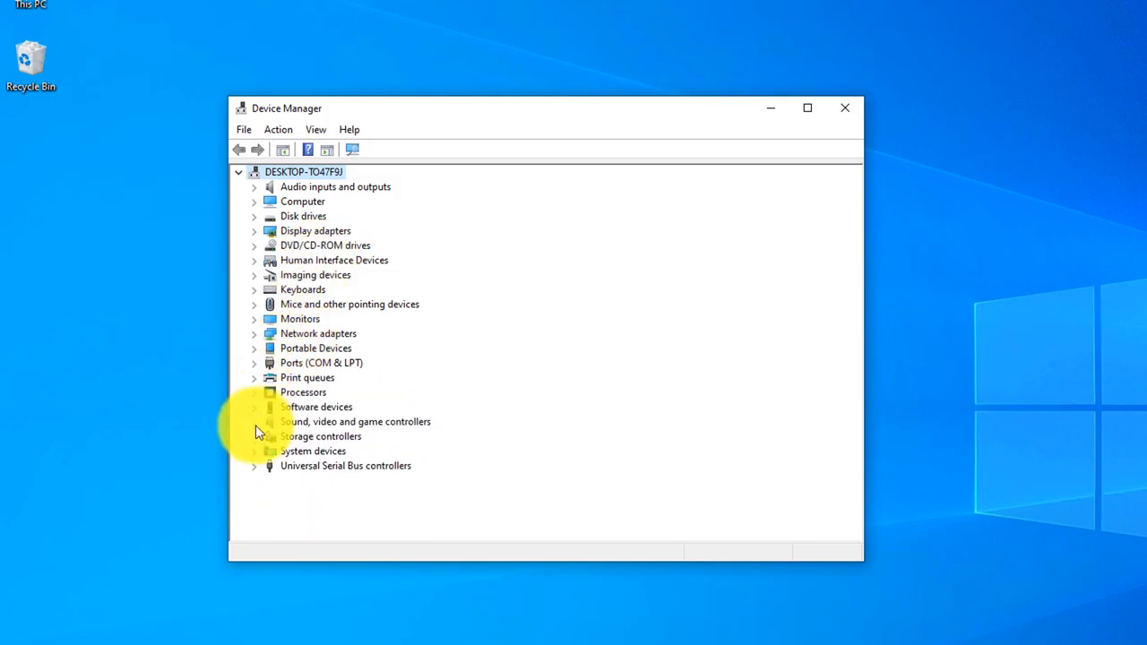
mouse_move(255, 475)
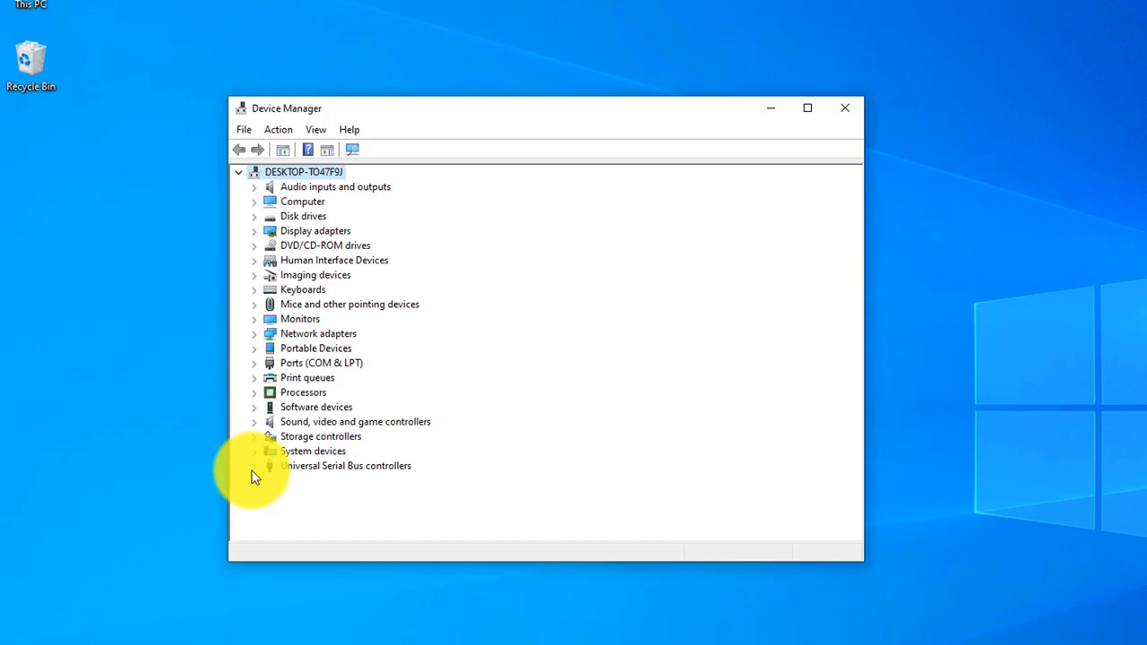
Step: Expand Universal Serial Bus controllers and disable the first USB Root Hub from its context menu
click(254, 466)
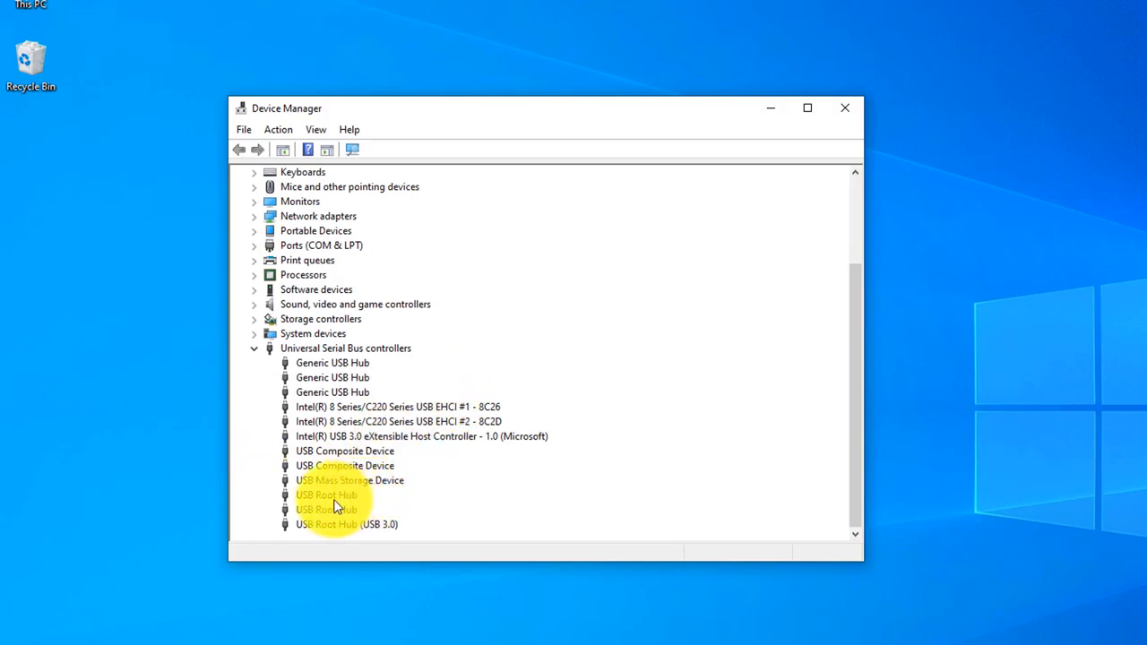
click(326, 495)
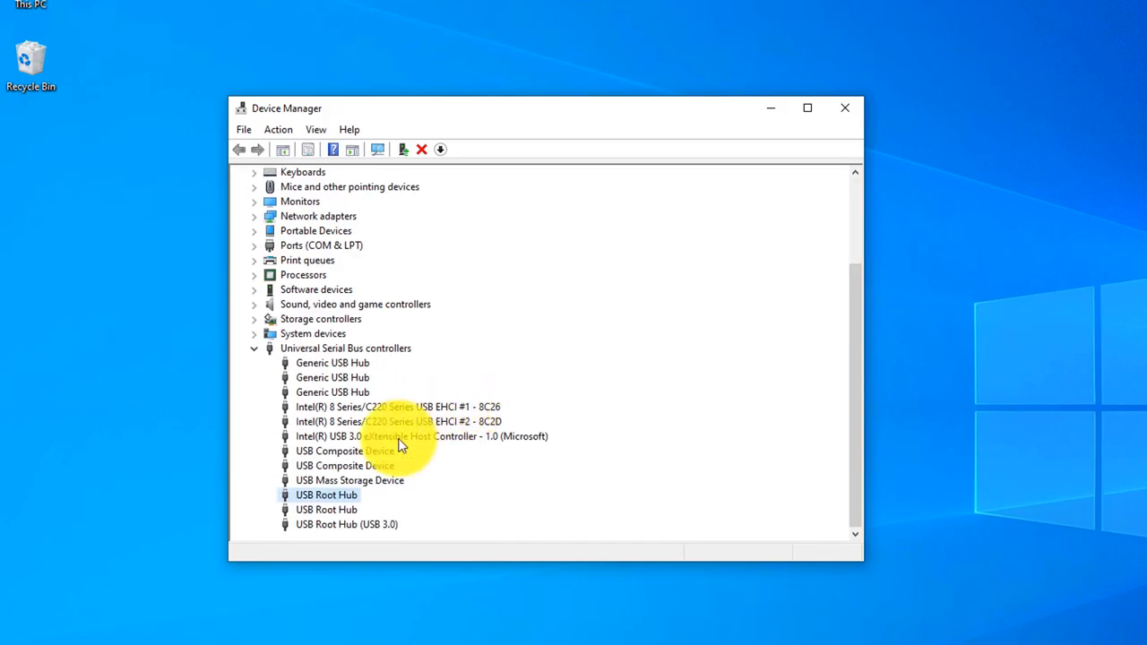
right_click(326, 495)
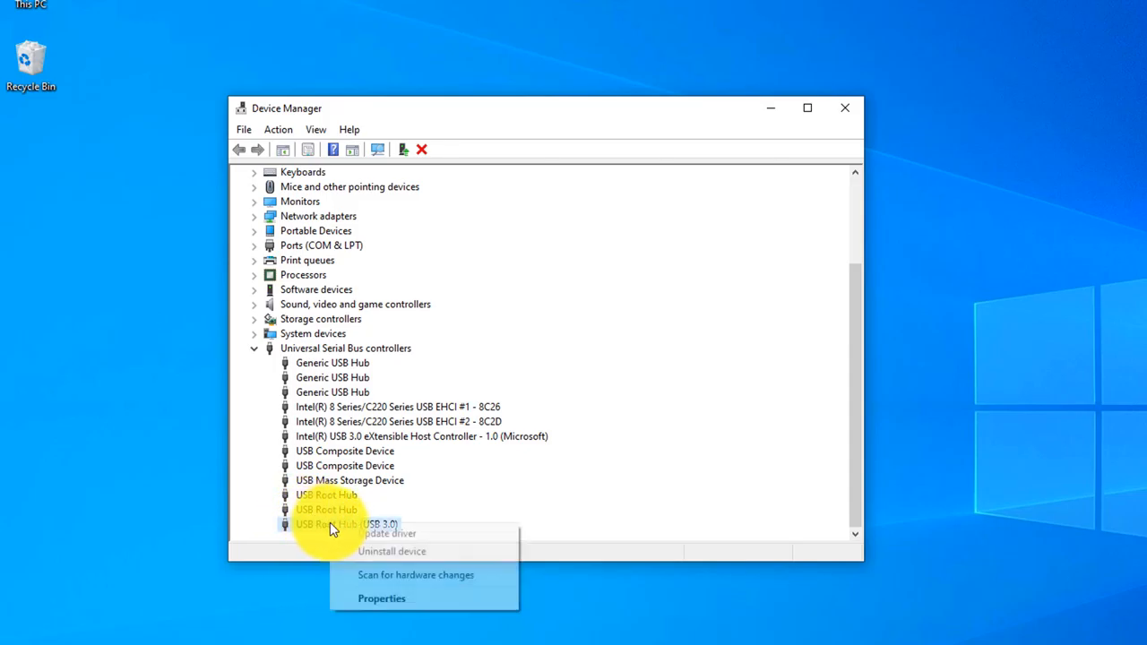
mouse_move(387, 534)
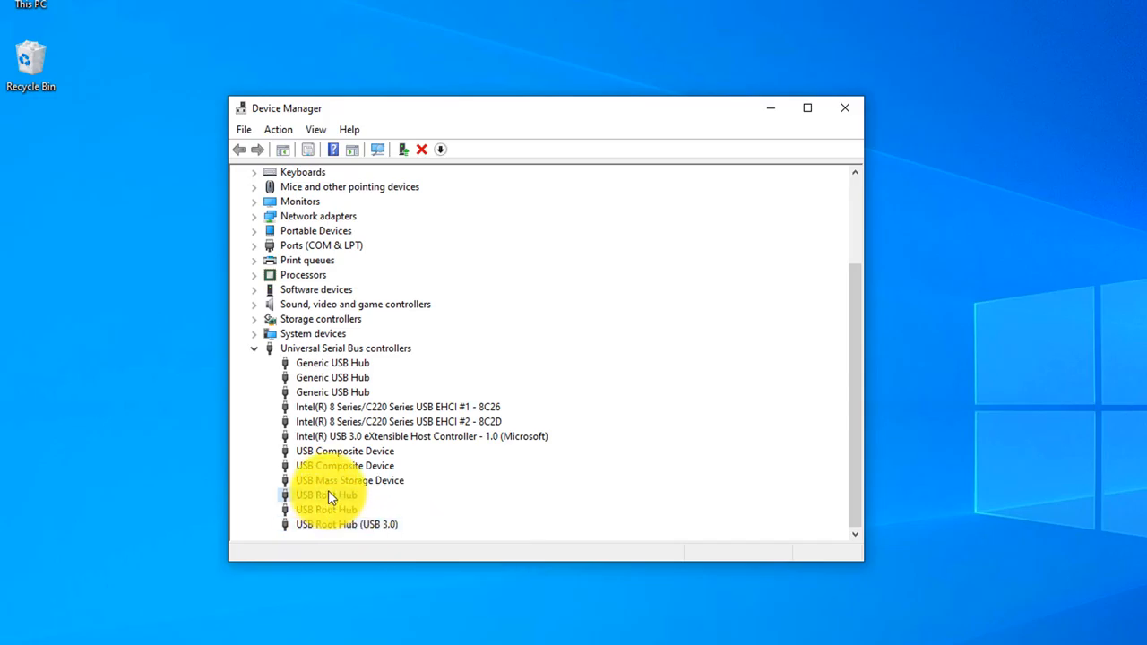
right_click(327, 494)
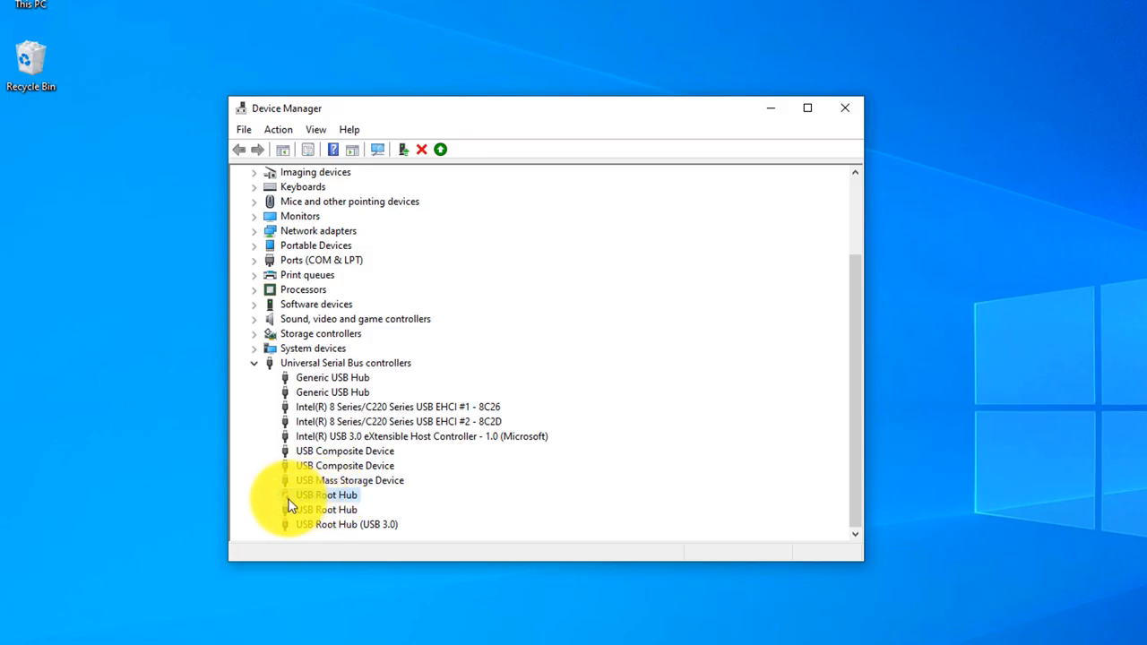
Step: Re-enable the disabled USB Root Hub from its context menu in the USB controllers list
click(326, 495)
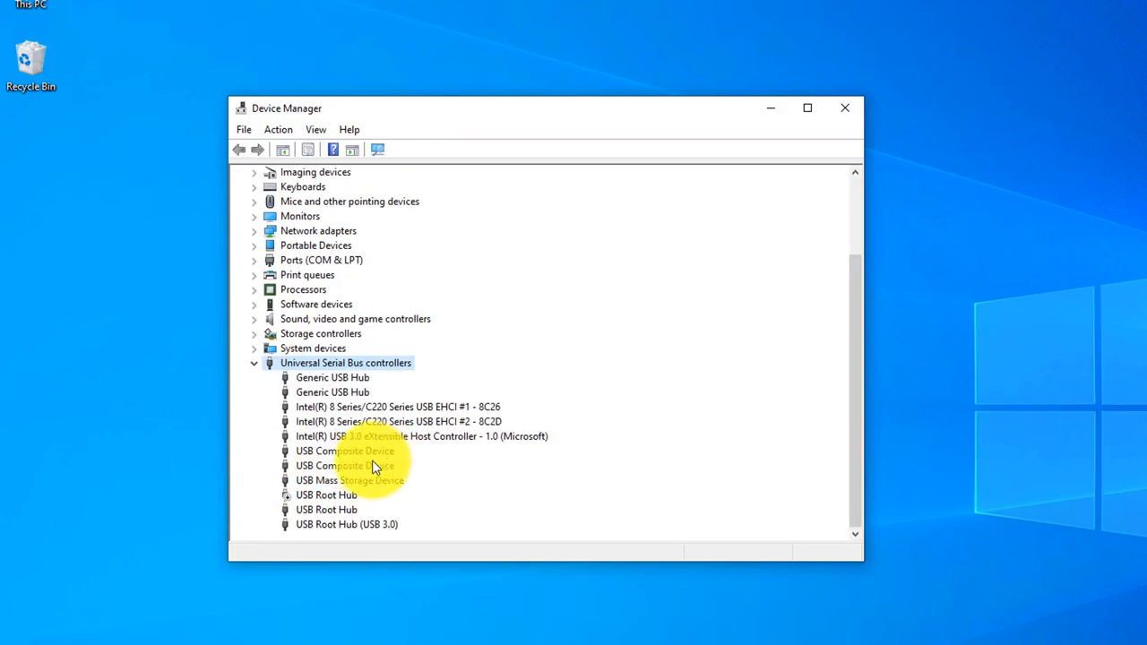
click(326, 495)
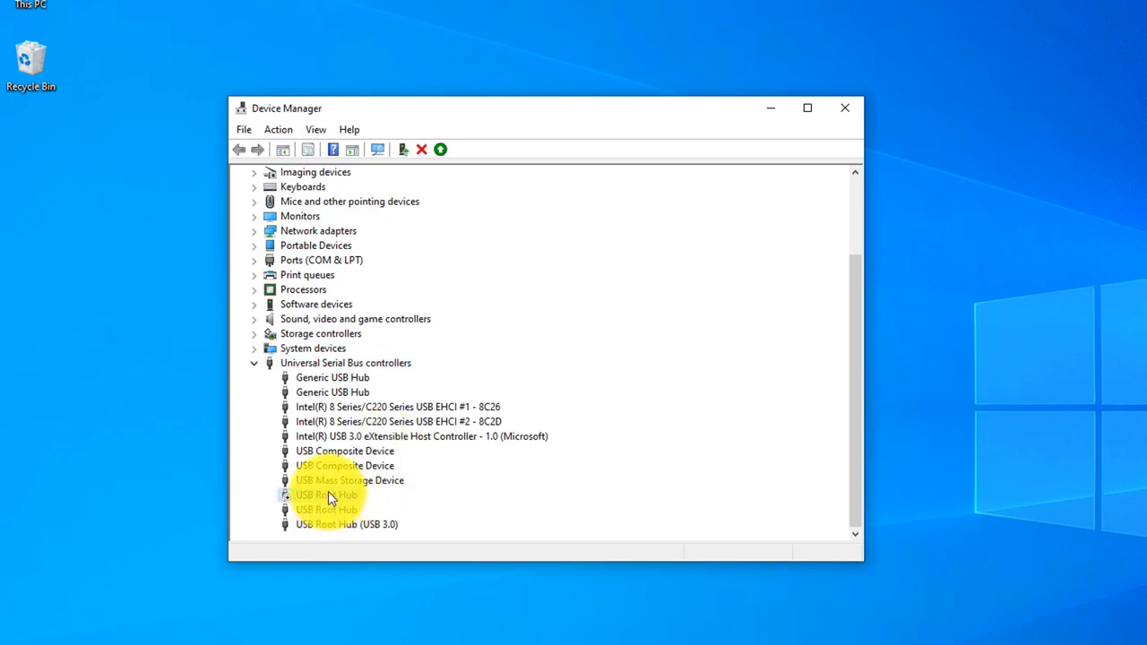
right_click(327, 494)
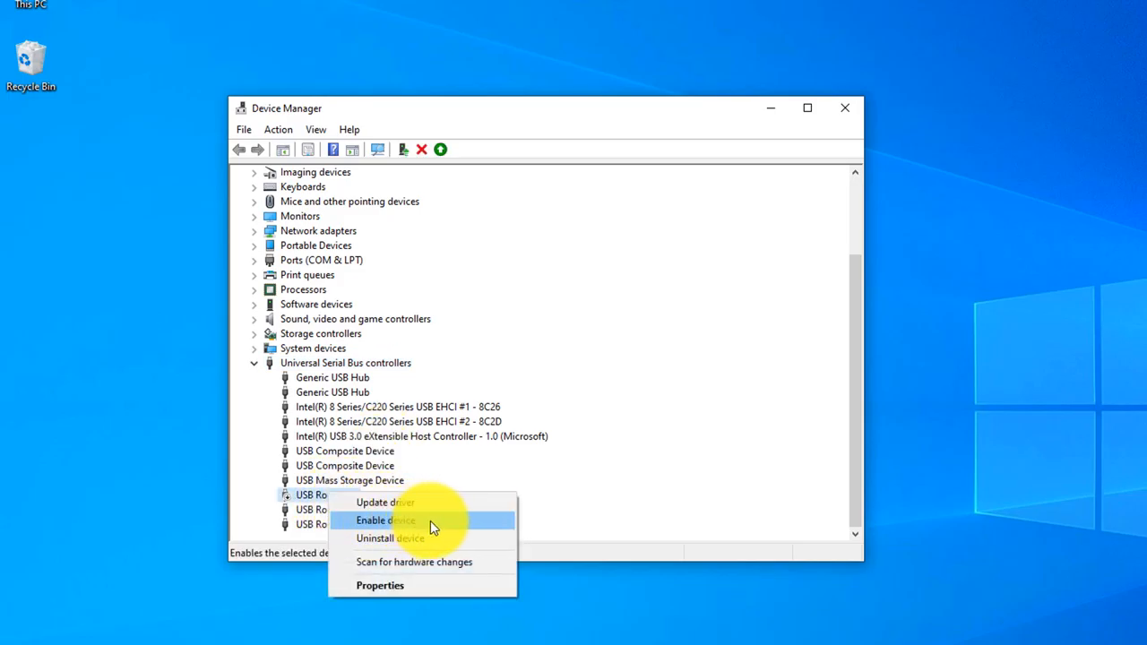
click(385, 520)
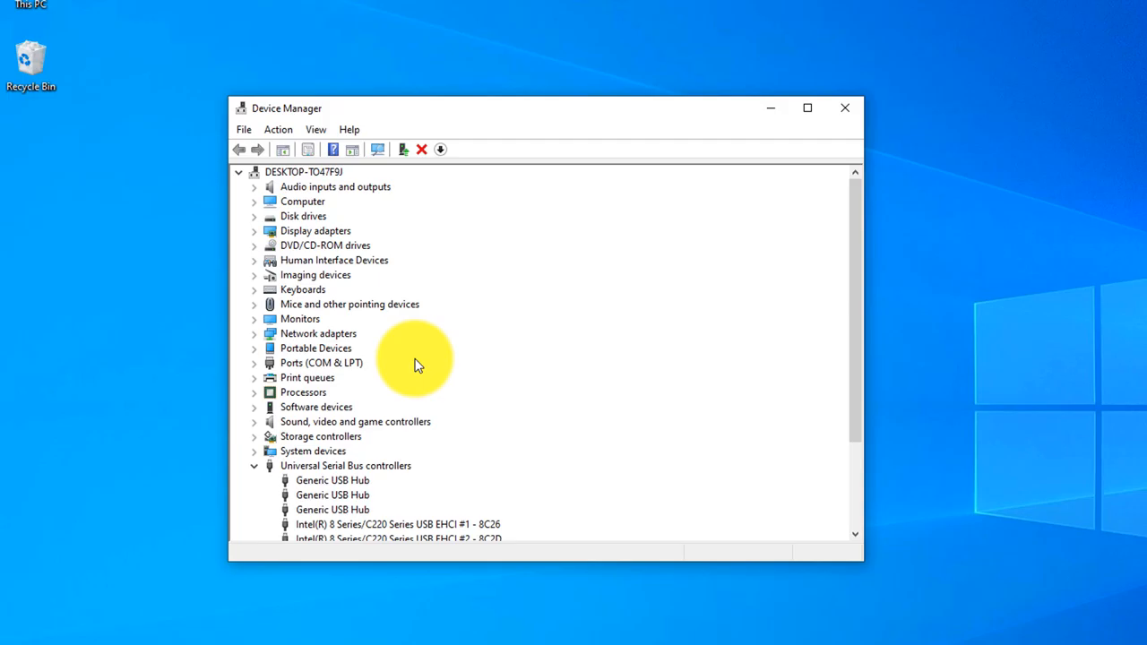
scroll(down, 3)
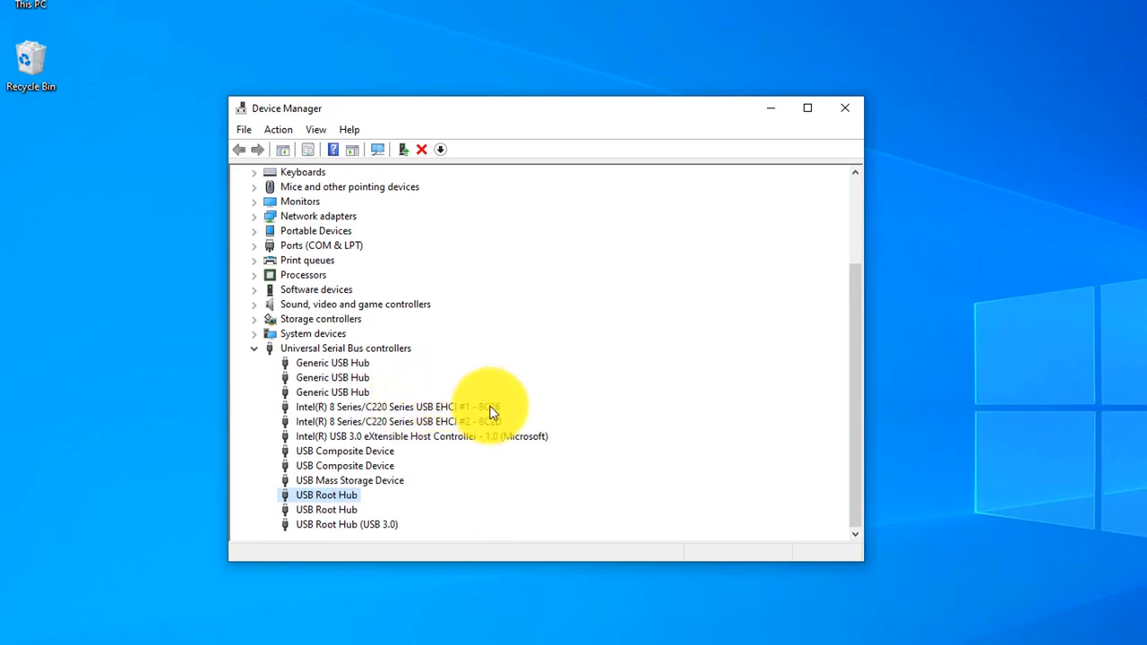
mouse_move(487, 419)
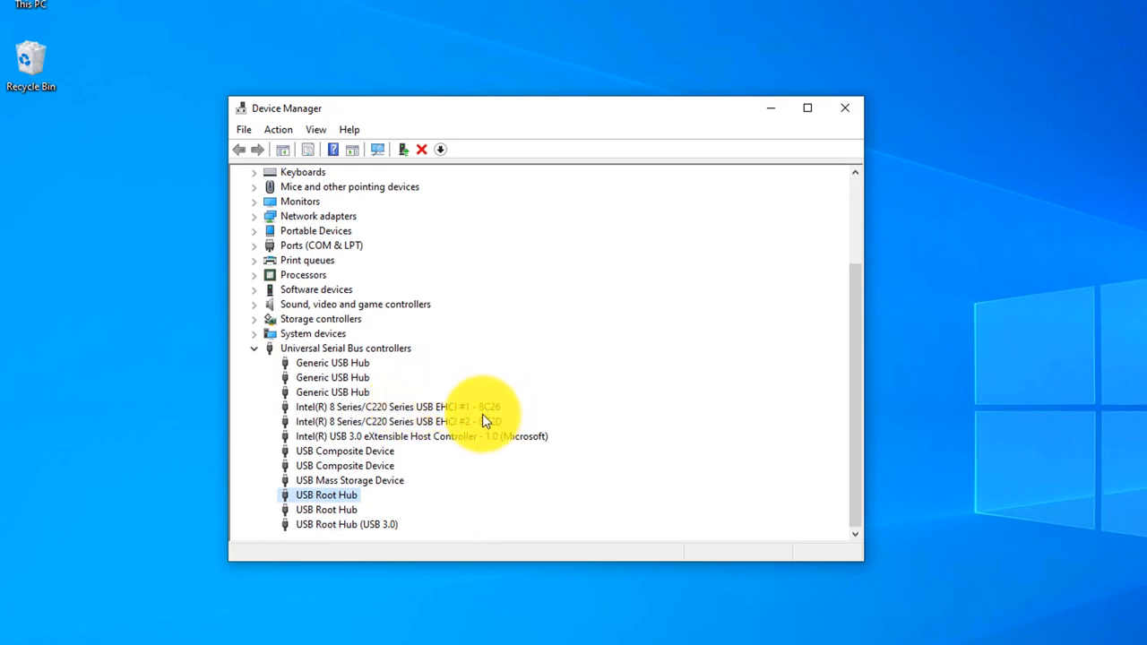